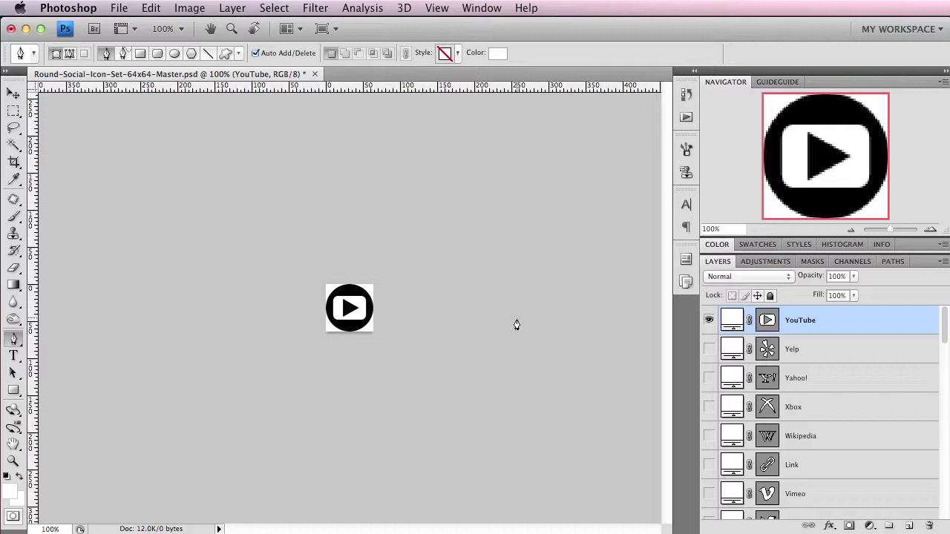
{"action": "mouse_move", "coordinate": [483, 330]}
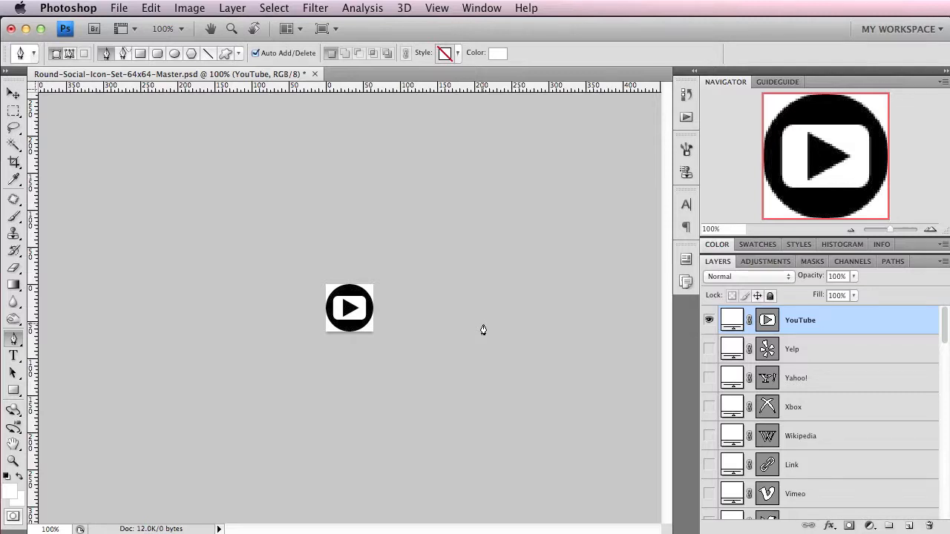
{"action": "mouse_move", "coordinate": [930, 237]}
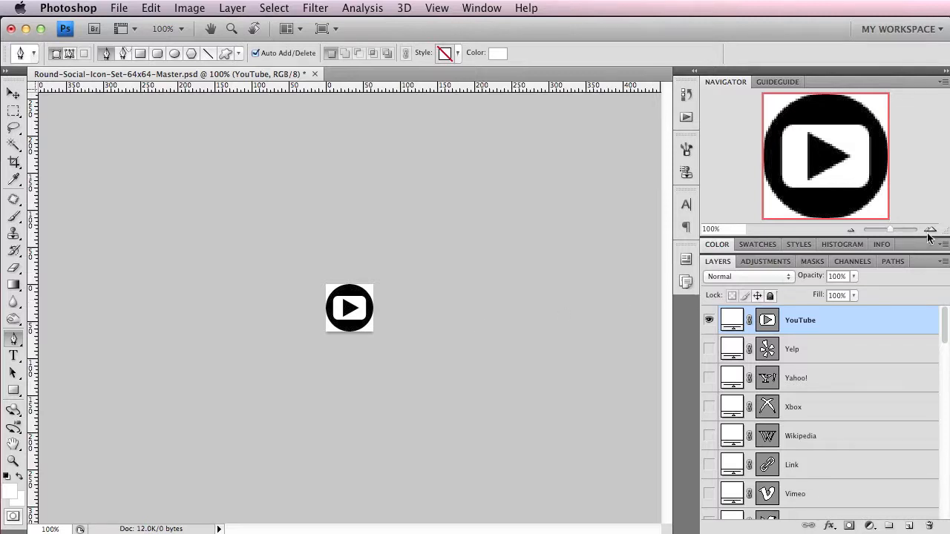
- Zoom into the YouTube icon's pixel grid, then back out to actual size
{"action": "left_click", "coordinate": [930, 229]}
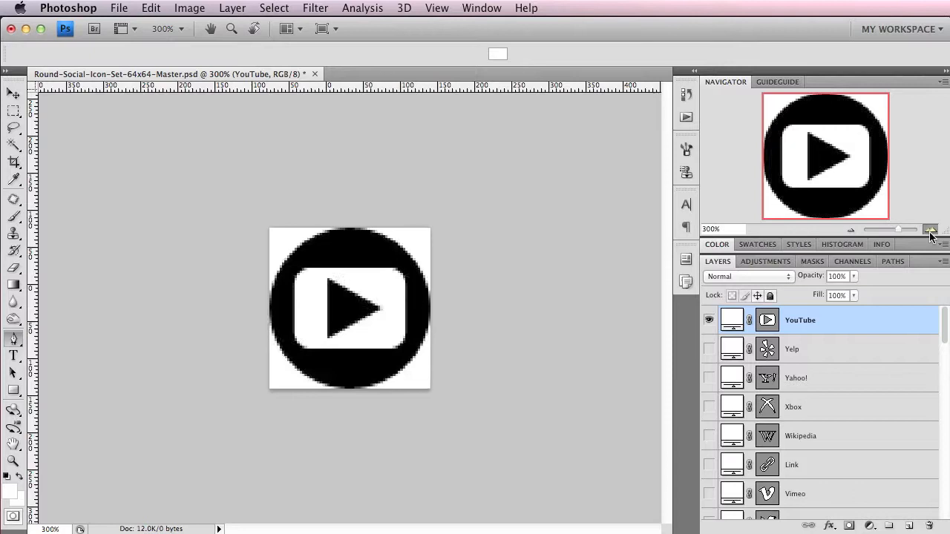
{"action": "left_click", "coordinate": [930, 229]}
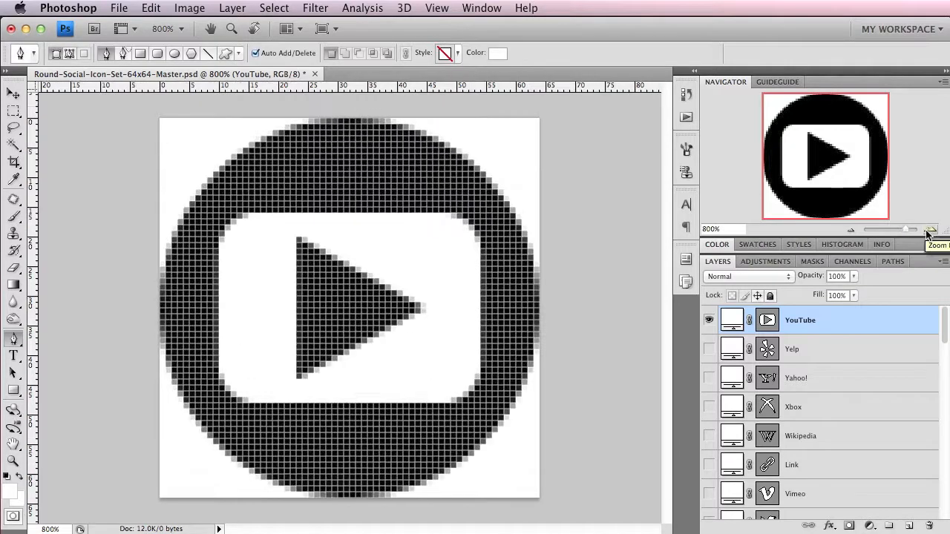
{"action": "mouse_move", "coordinate": [852, 235]}
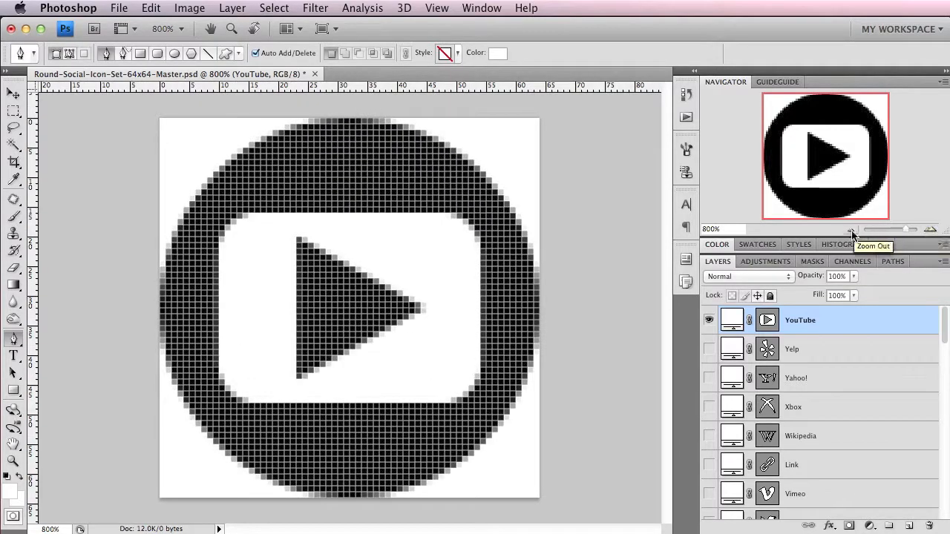
{"action": "left_click", "coordinate": [852, 233]}
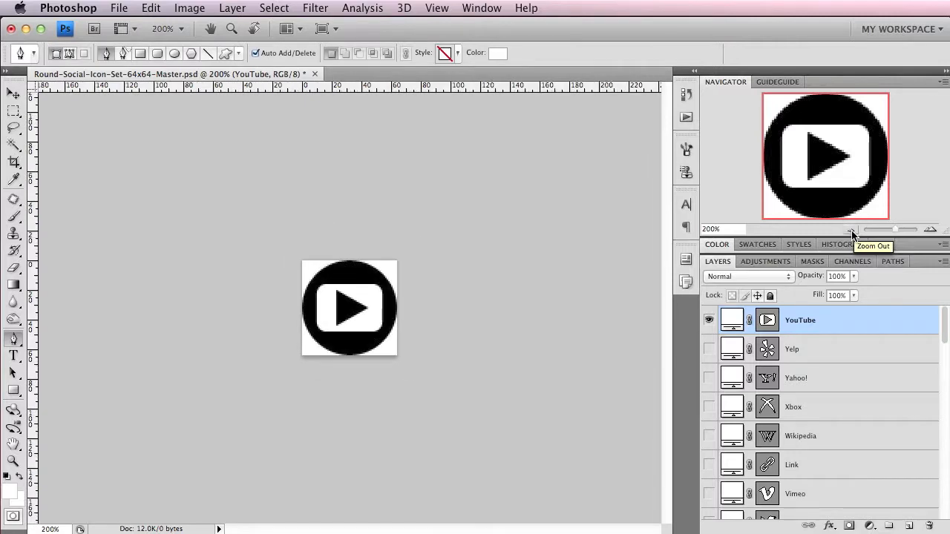
{"action": "left_click", "coordinate": [852, 229]}
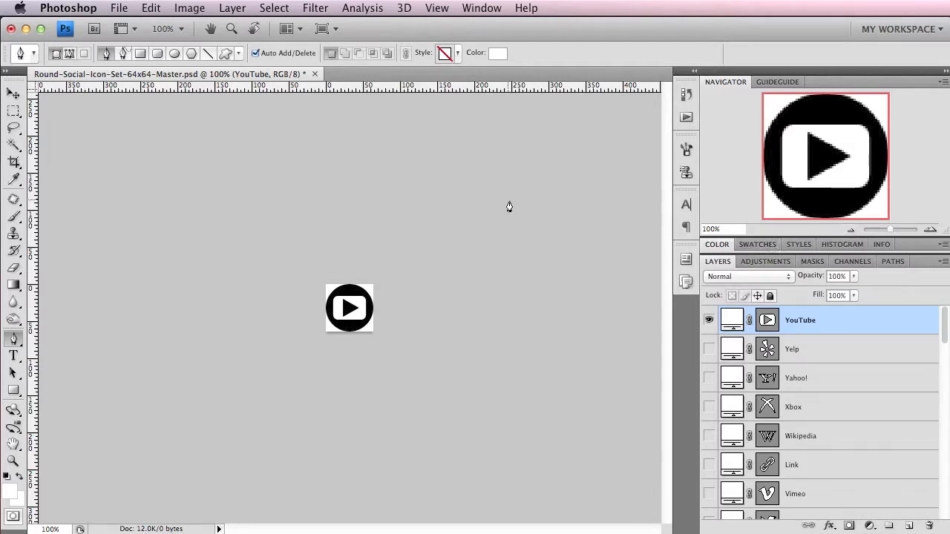
{"action": "mouse_move", "coordinate": [365, 103]}
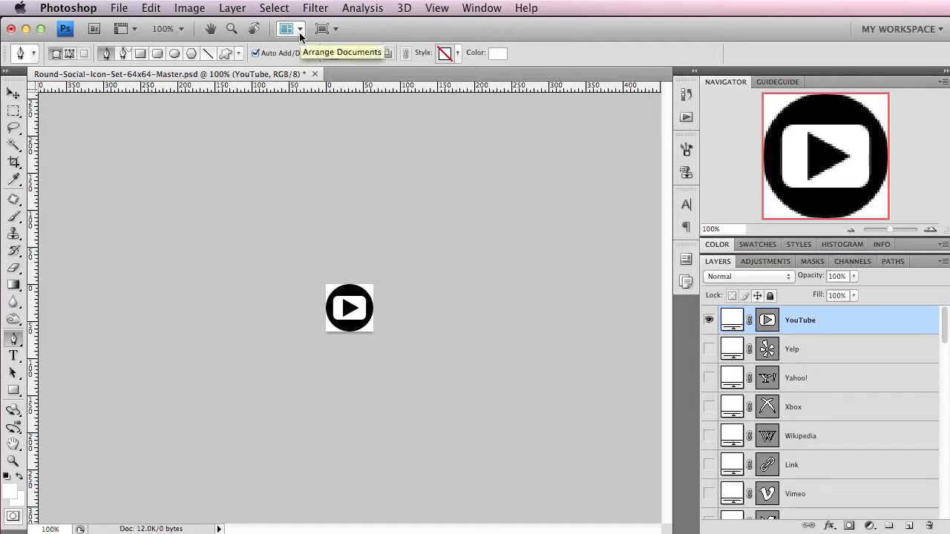
- Create a new window of the icon document via Arrange Documents
{"action": "left_click", "coordinate": [286, 29]}
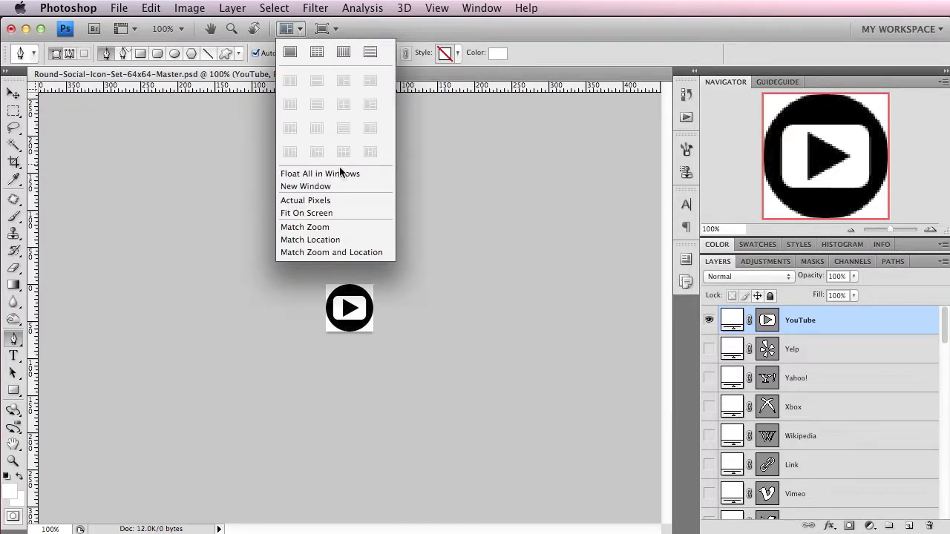
{"action": "left_click", "coordinate": [306, 187]}
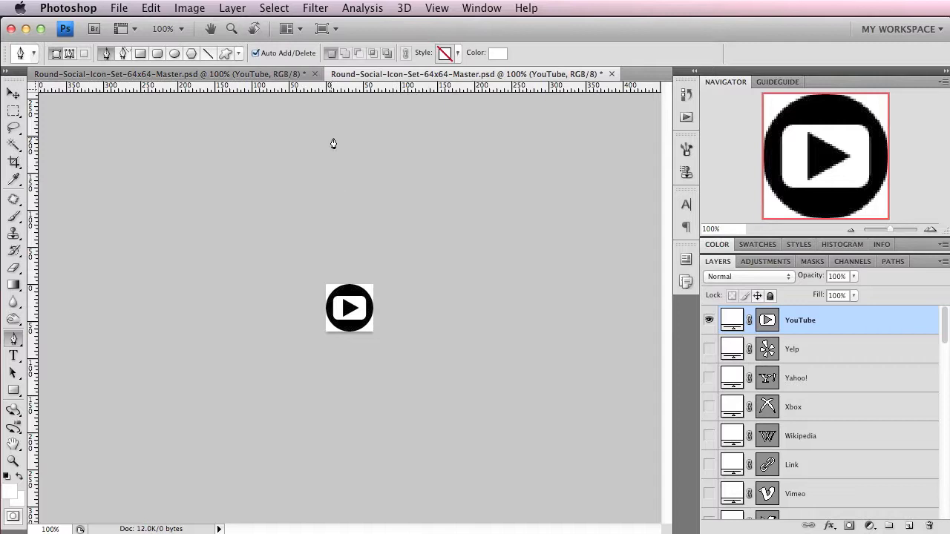
{"action": "mouse_move", "coordinate": [352, 80]}
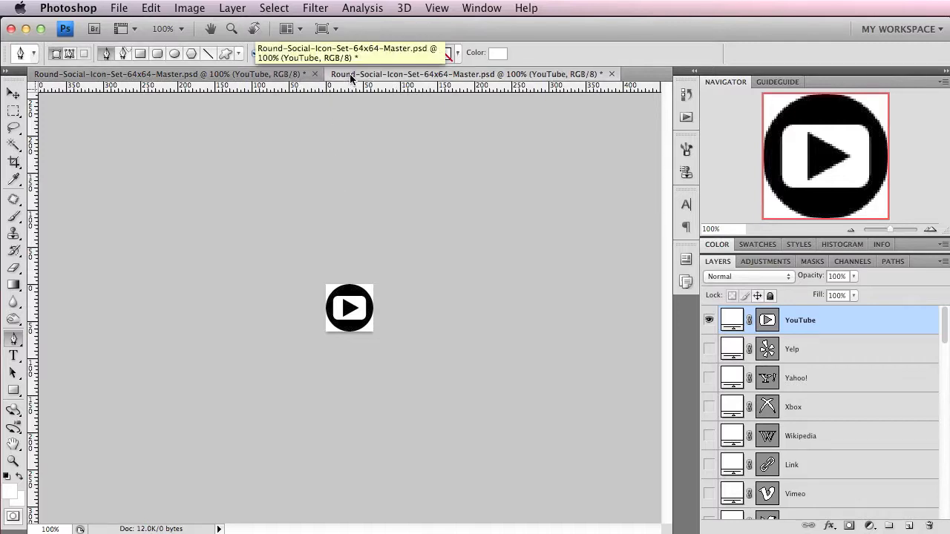
- Tile the two icon windows with the 2-Up Vertical arrangement
{"action": "left_click", "coordinate": [287, 28]}
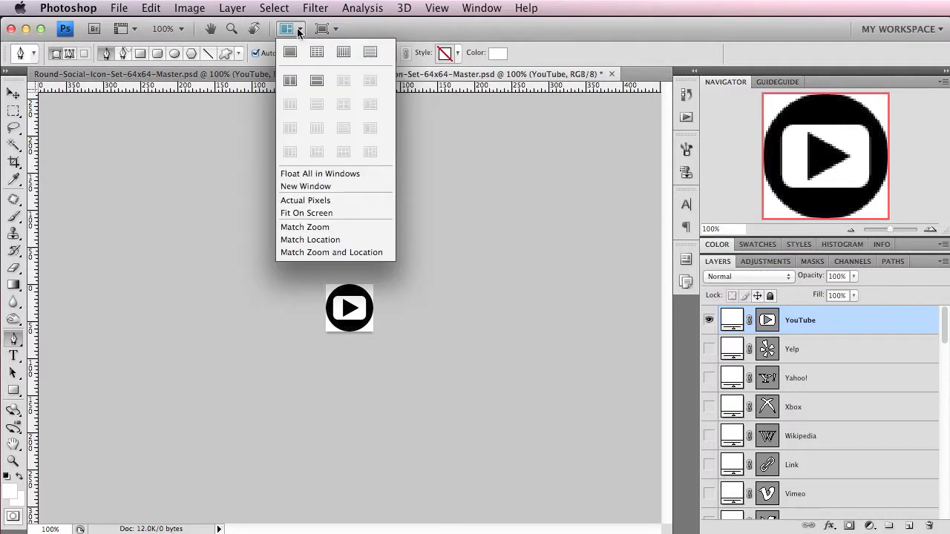
{"action": "mouse_move", "coordinate": [291, 81]}
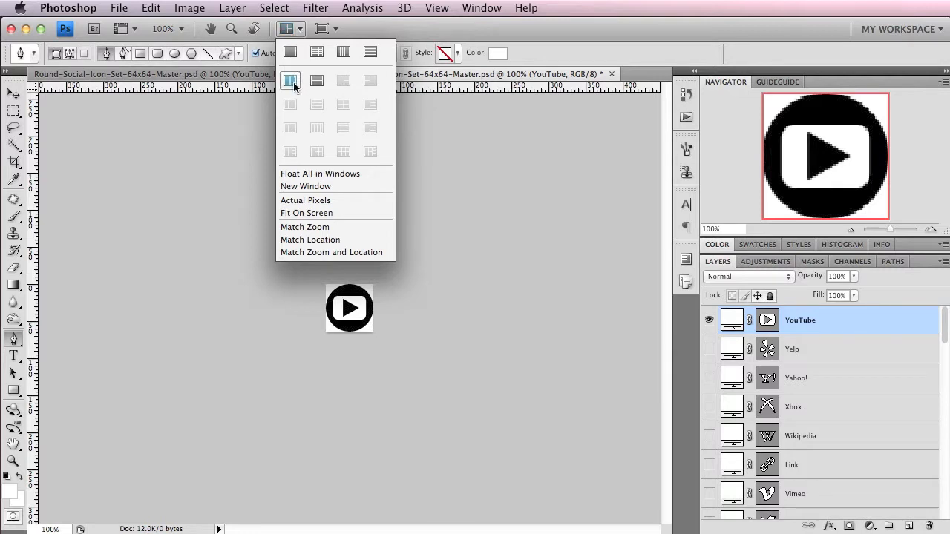
{"action": "left_click", "coordinate": [316, 80]}
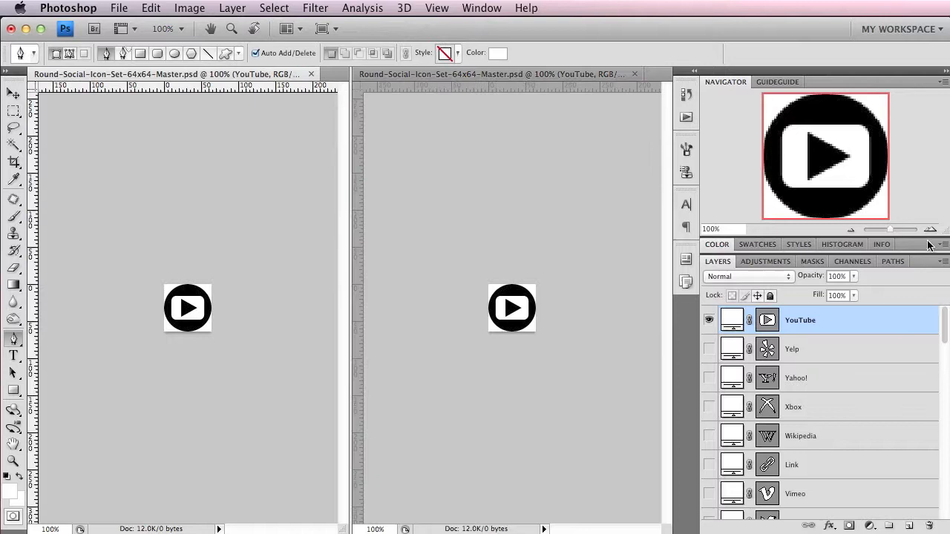
- Zoom the left window to about 600% using Navigator Zoom In
{"action": "left_click", "coordinate": [930, 228]}
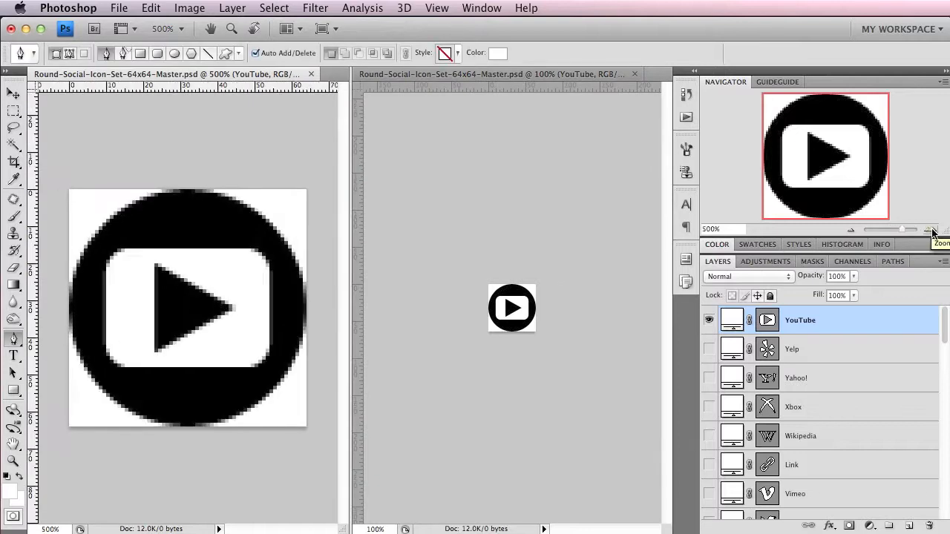
{"action": "left_click", "coordinate": [931, 230]}
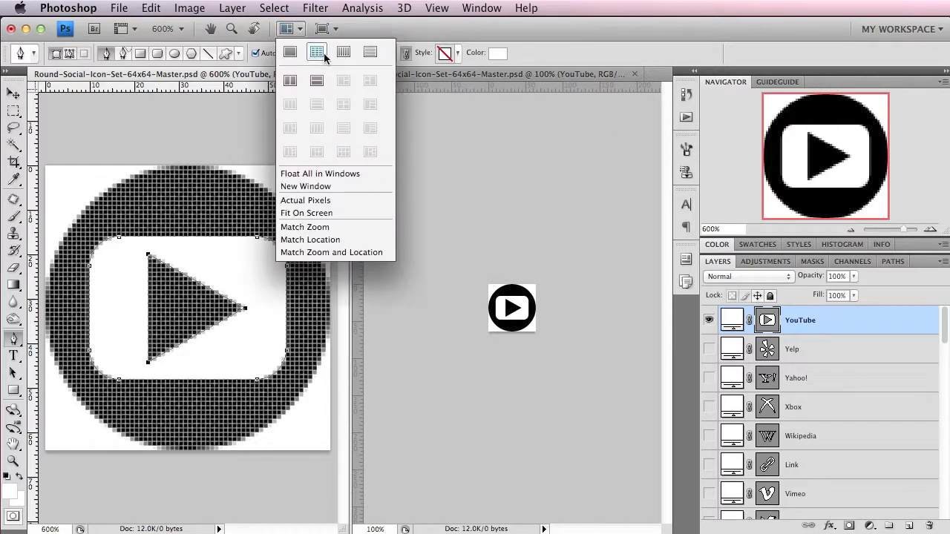
{"action": "mouse_move", "coordinate": [295, 35]}
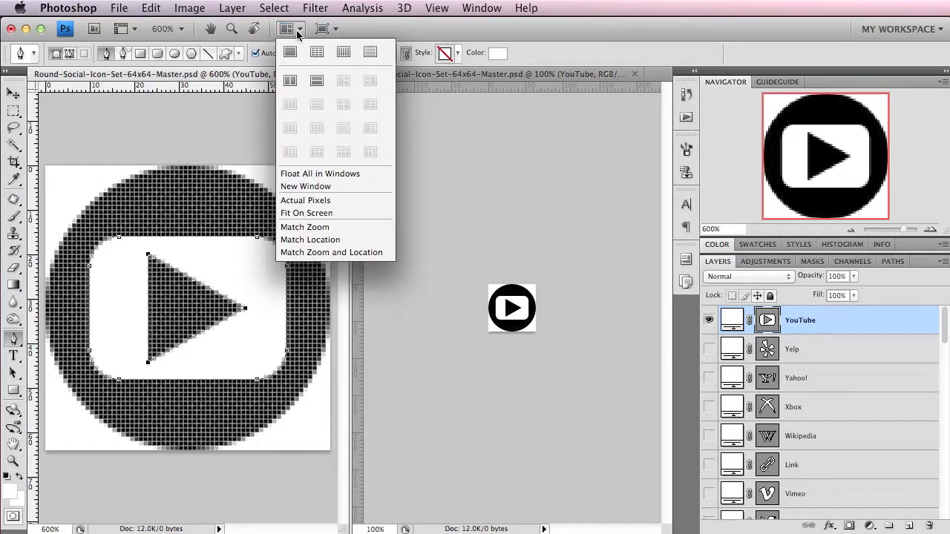